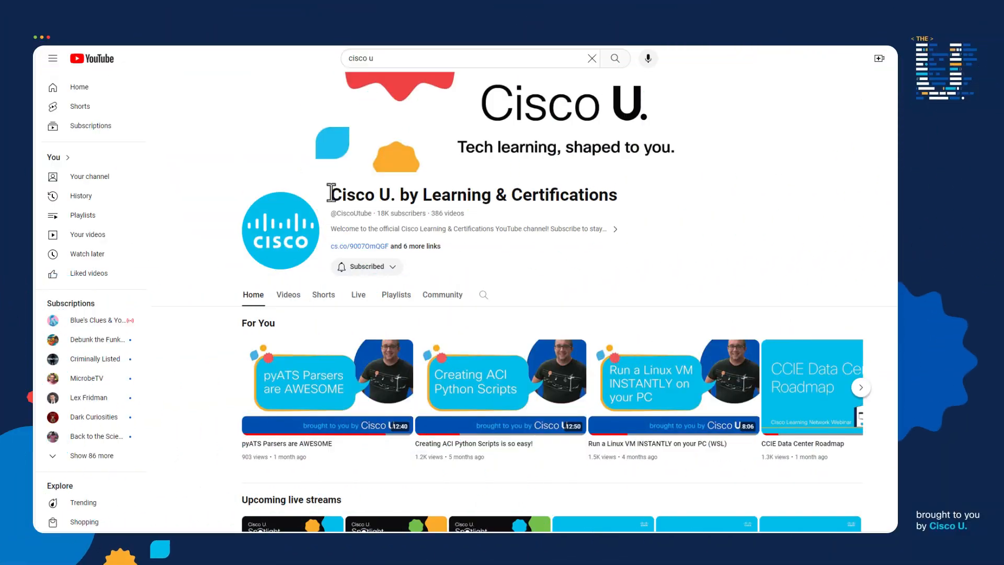
Switch to the APIC tab showing the Sales tenant's Basic_Fltr filter with ICMP and TCP22 entries
double_click(344, 195)
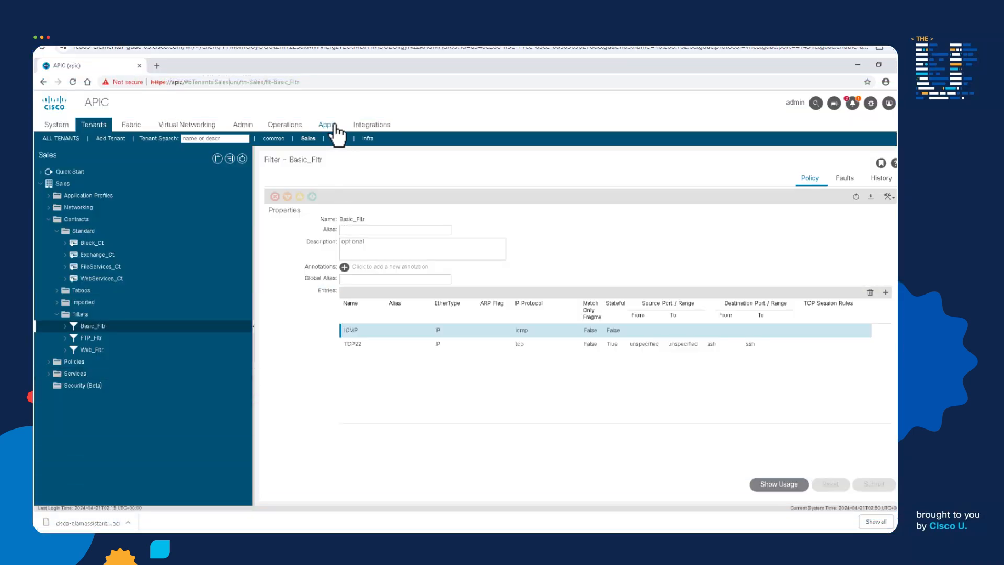
Start an ELAM Quick Add targeting node-101, node-102 and node-201
click(327, 124)
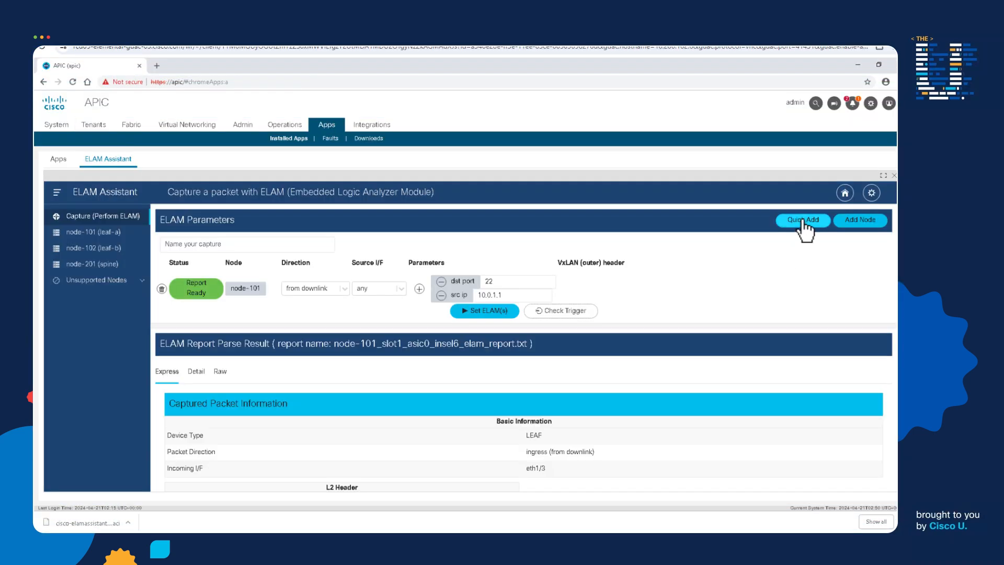
click(803, 221)
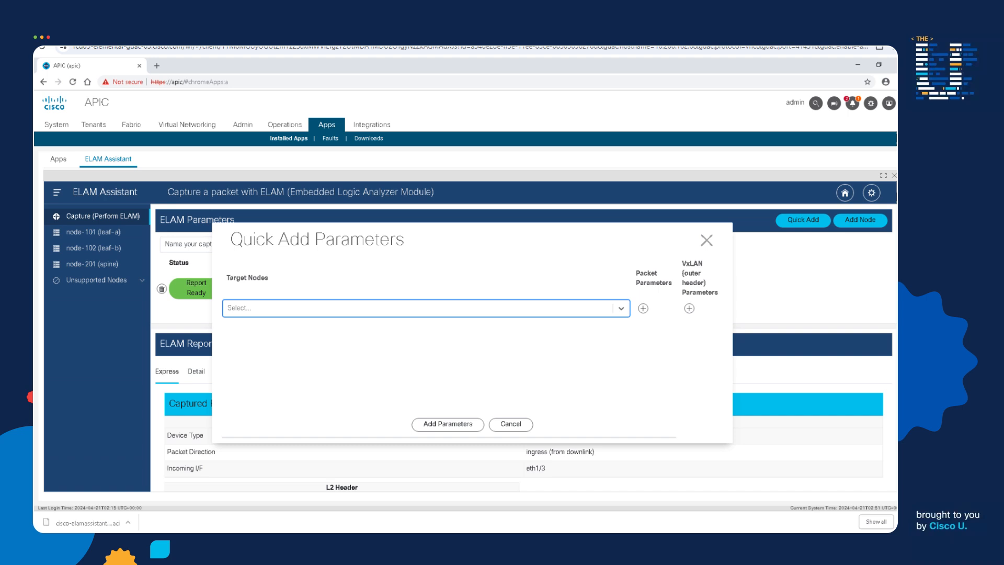
click(423, 308)
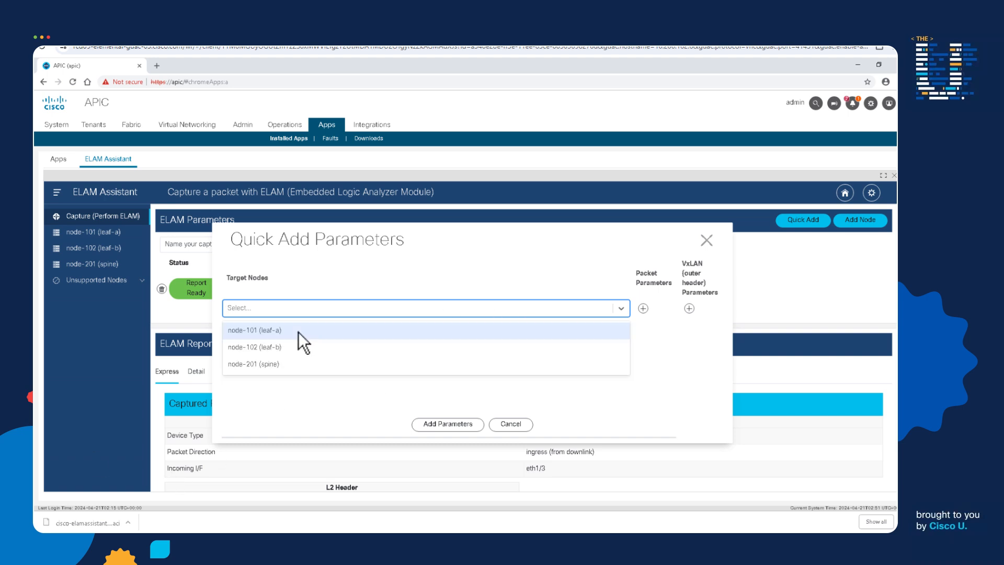
click(255, 331)
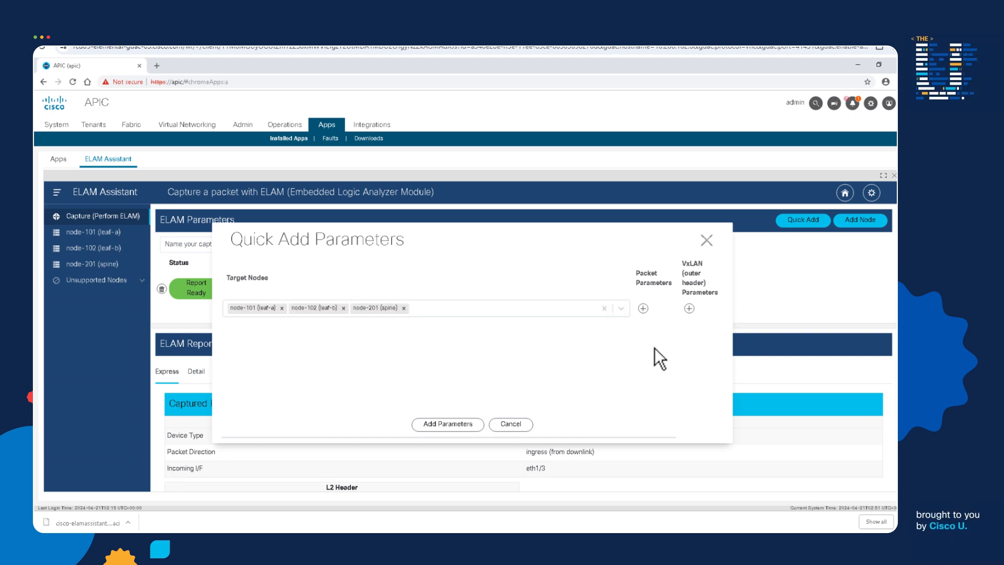
Add dst port 22 and src ip 10.0.1.1 match parameters to all three nodes
click(643, 308)
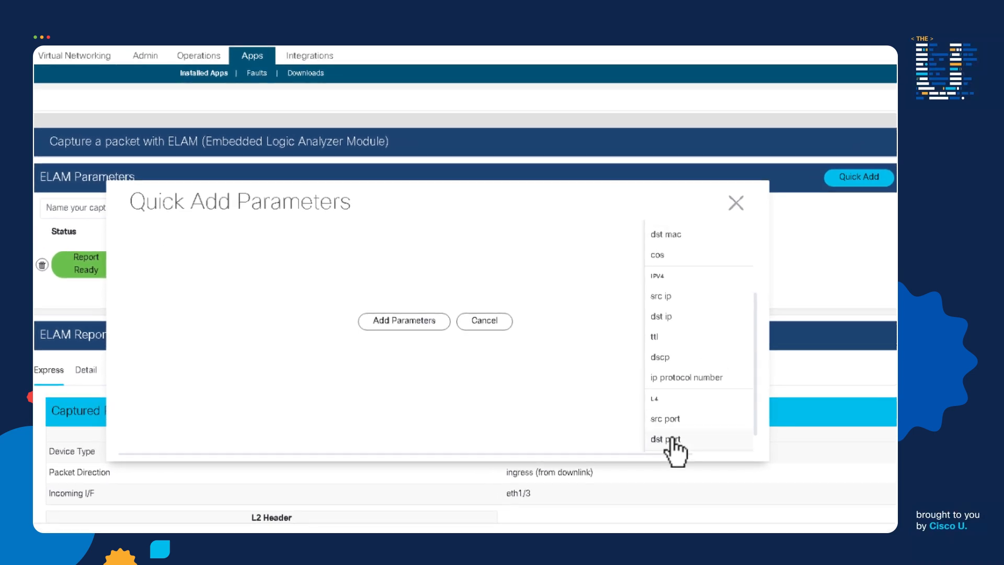
click(665, 439)
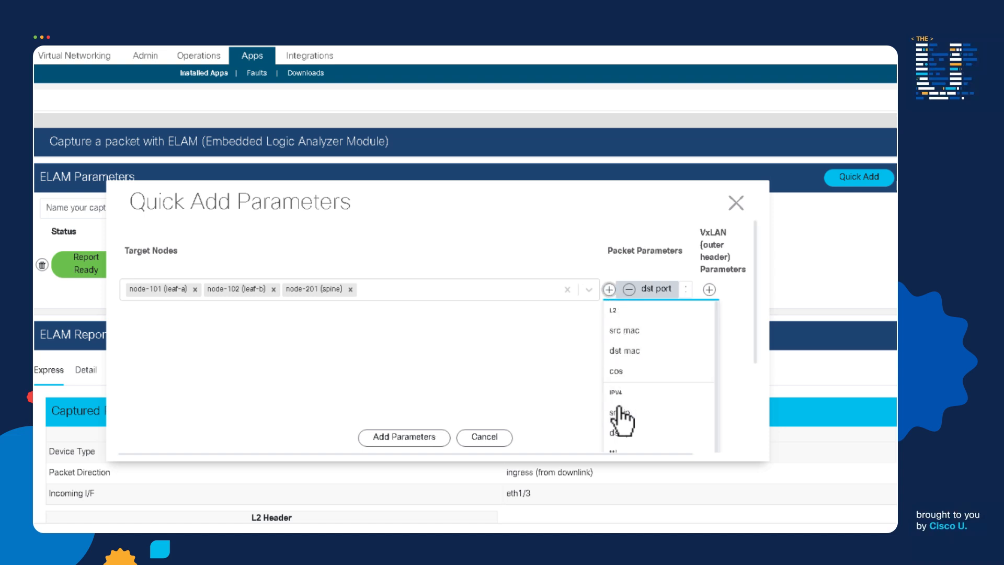
click(621, 412)
text(10)
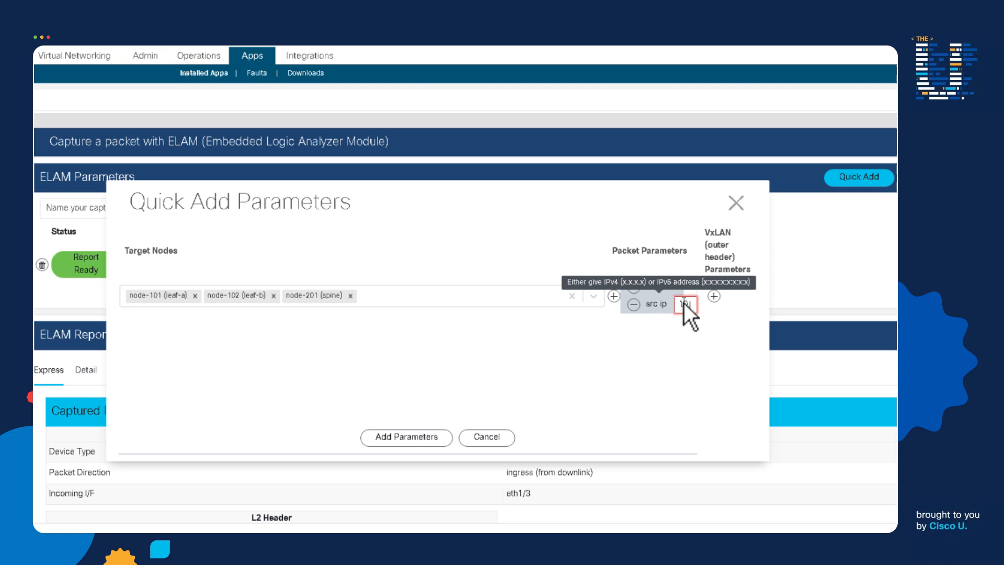
text(1.1)
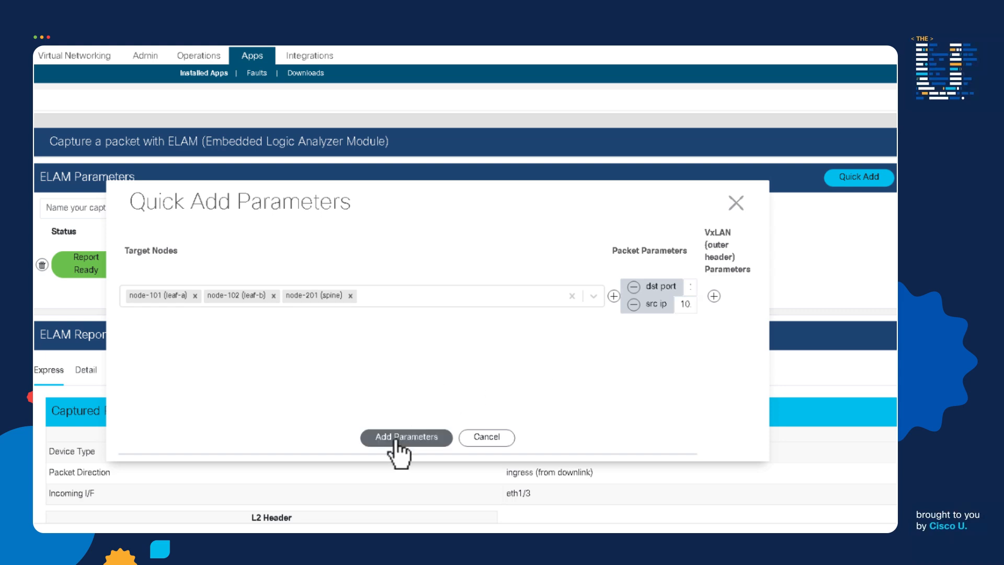
click(407, 438)
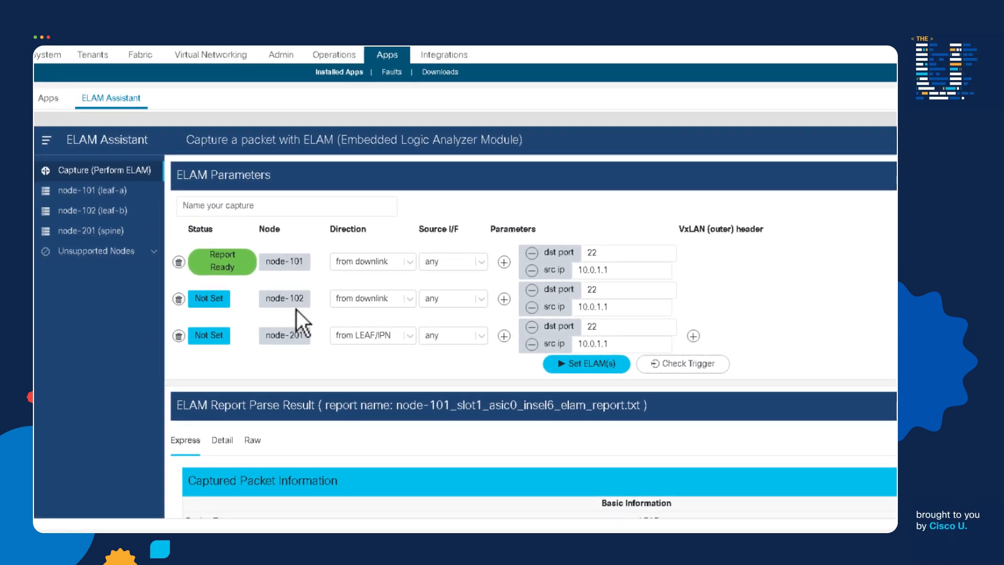
mouse_move(398, 375)
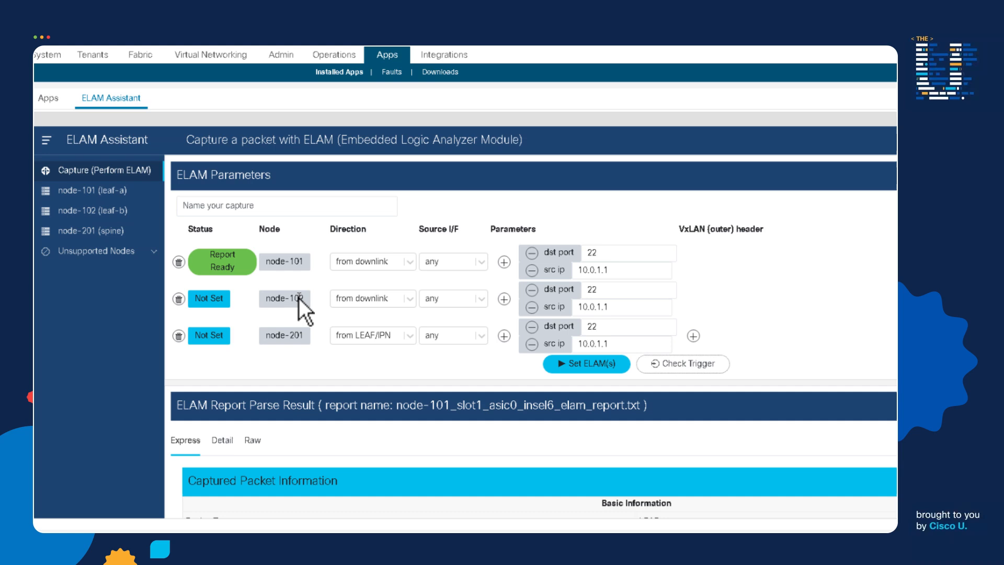
mouse_move(297, 307)
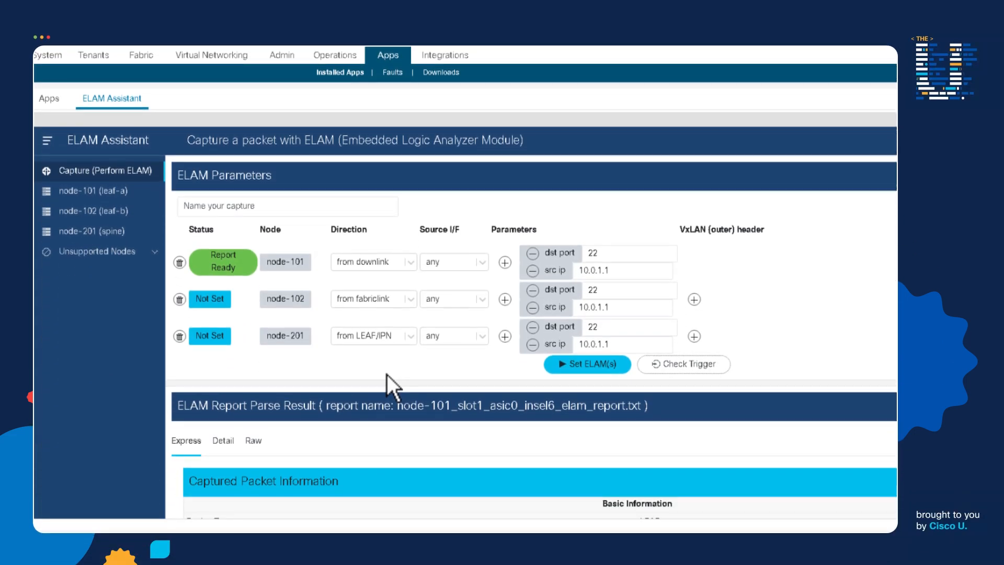
Arm the ELAM captures so all three nodes show Set status
click(586, 364)
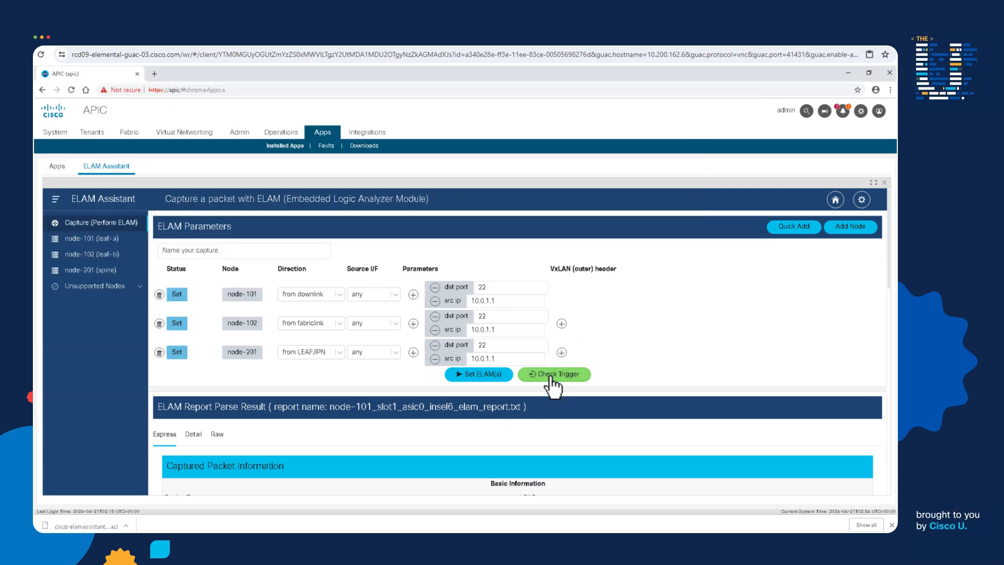
Check Trigger until Report Ready, then review node-101's report: TCP 22 forwarded to leaf-b, no drop
click(553, 375)
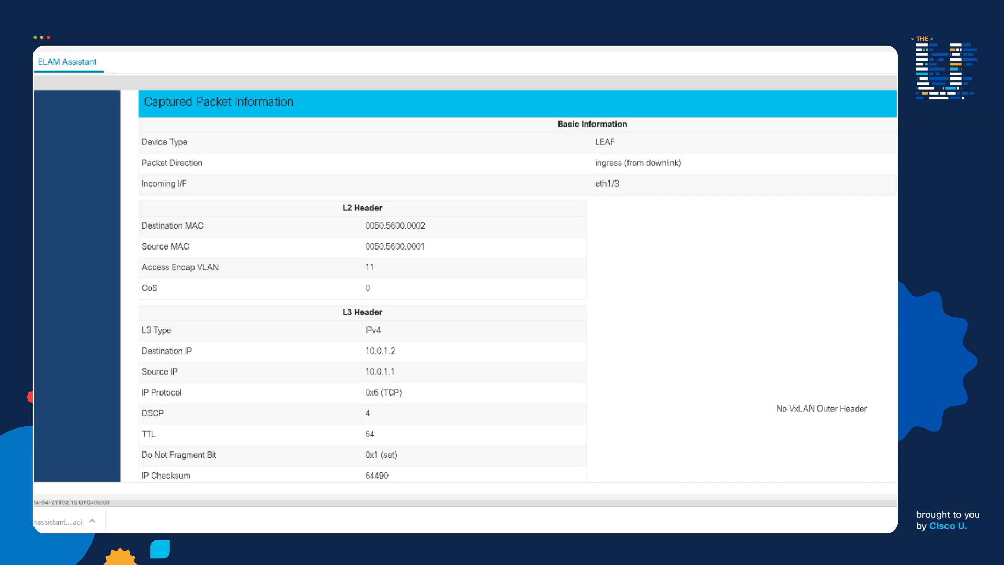
scroll(down, 3)
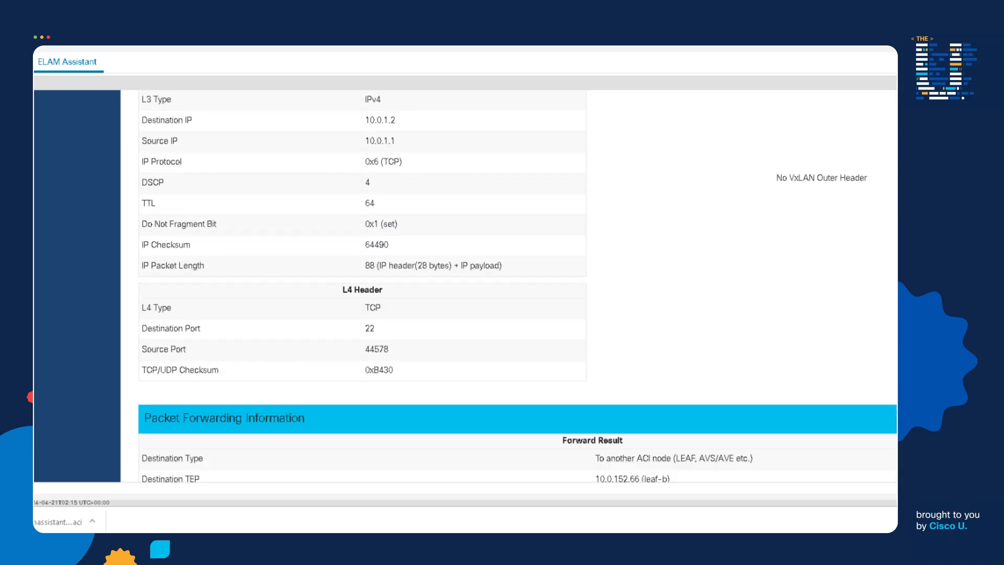
scroll(down, 3)
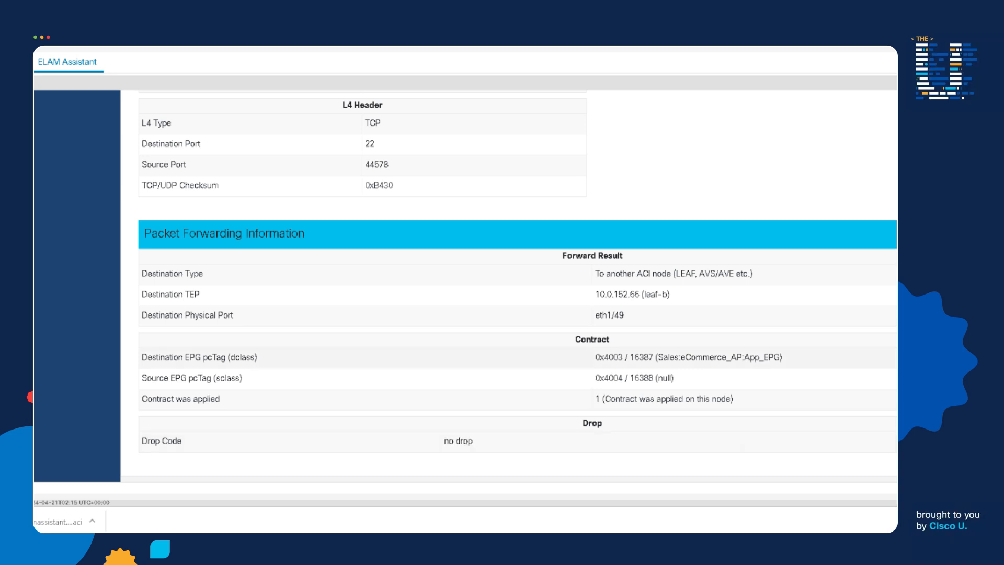
double_click(607, 315)
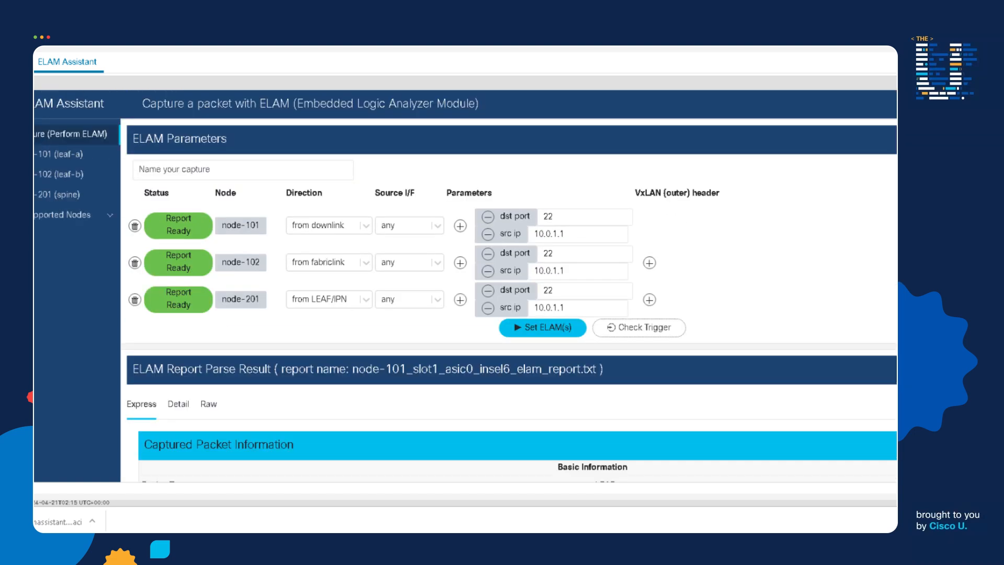
Review the node-201 and node-102 Express reports, then search 'dca' on Cisco U
scroll(down, 3)
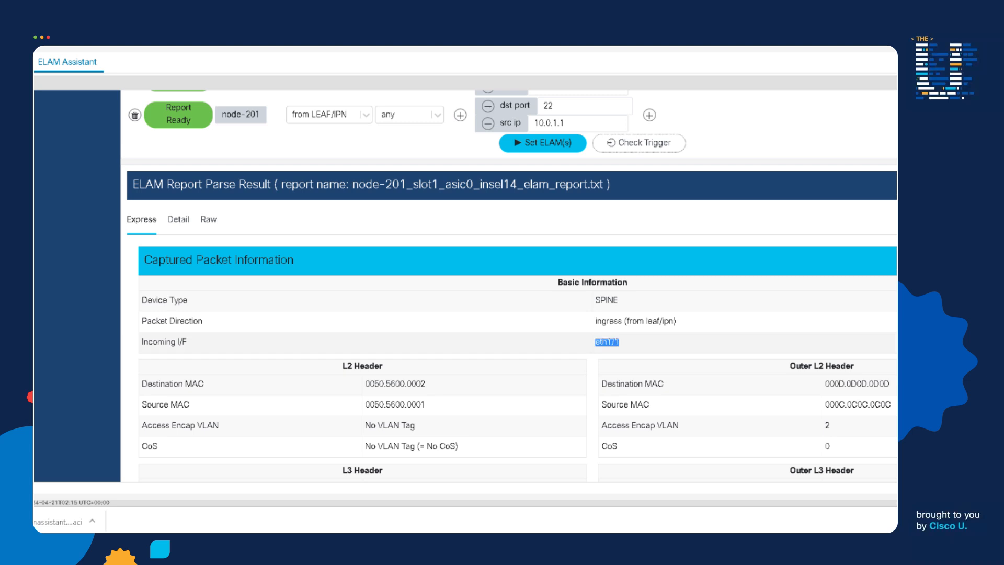
scroll(down, 3)
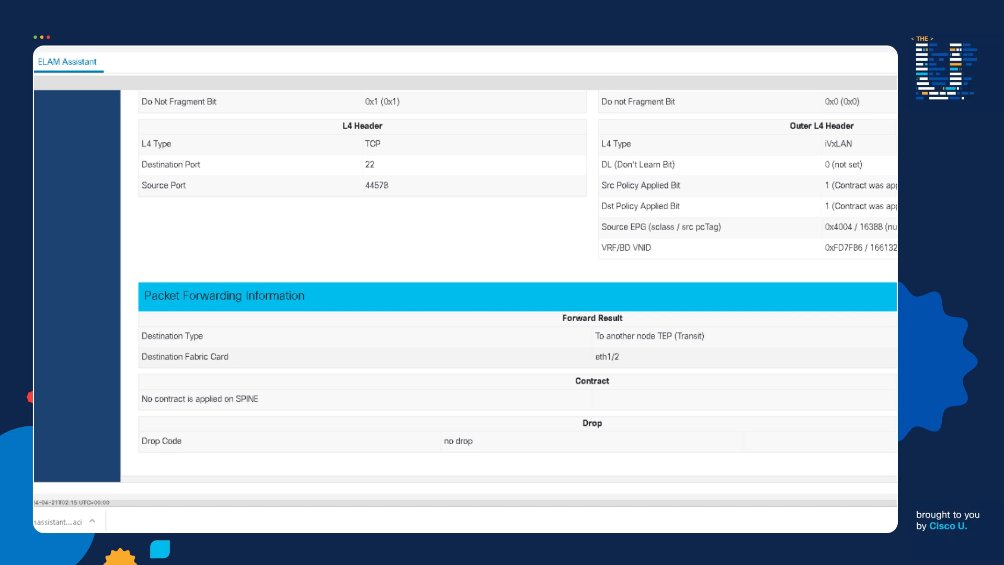
scroll(up, 3)
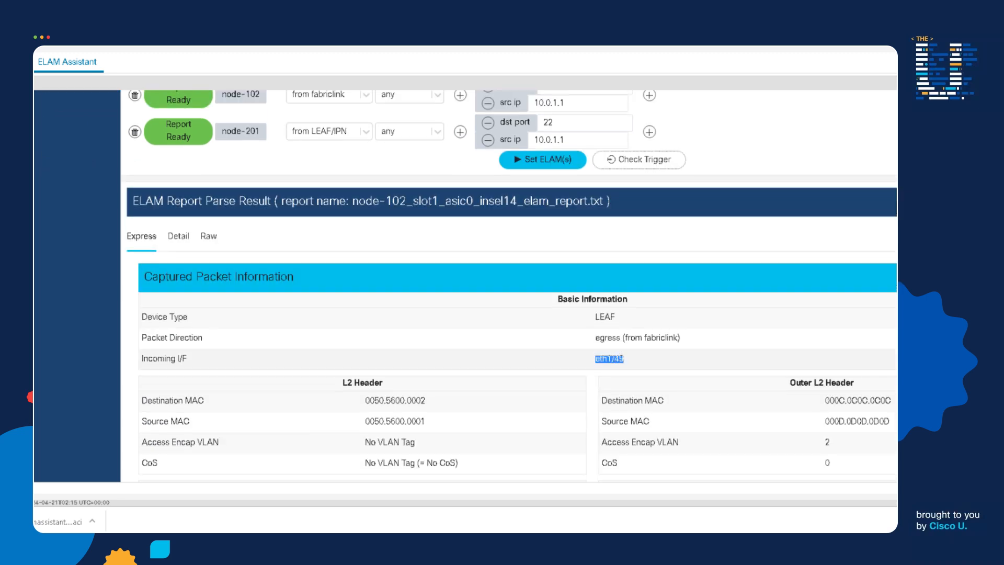
scroll(down, 3)
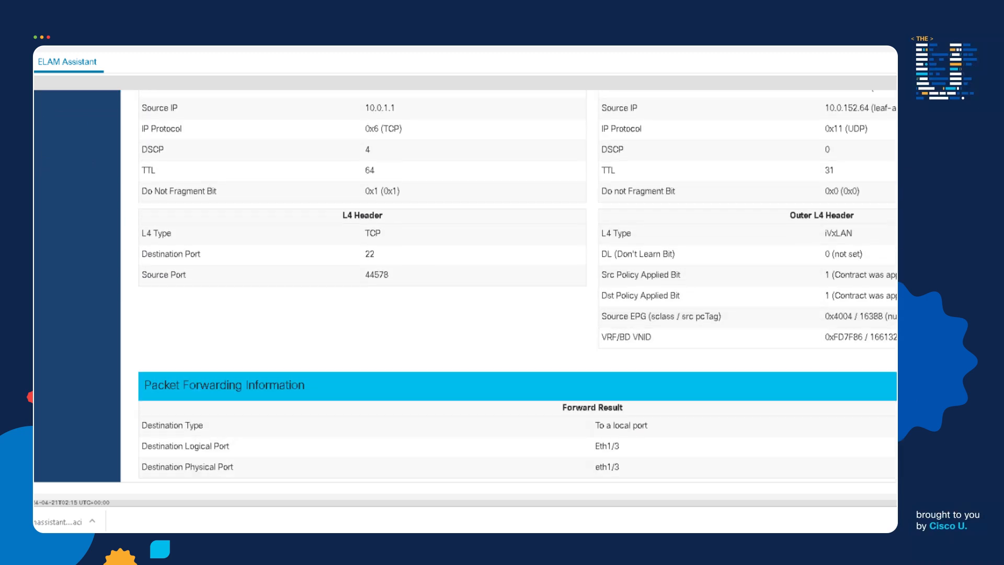
scroll(down, 3)
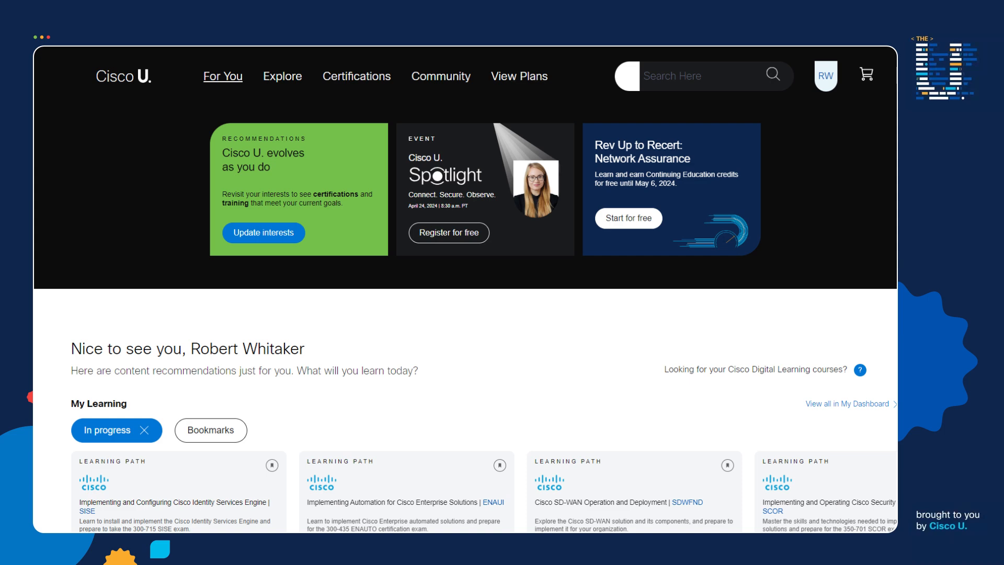
text(dca)
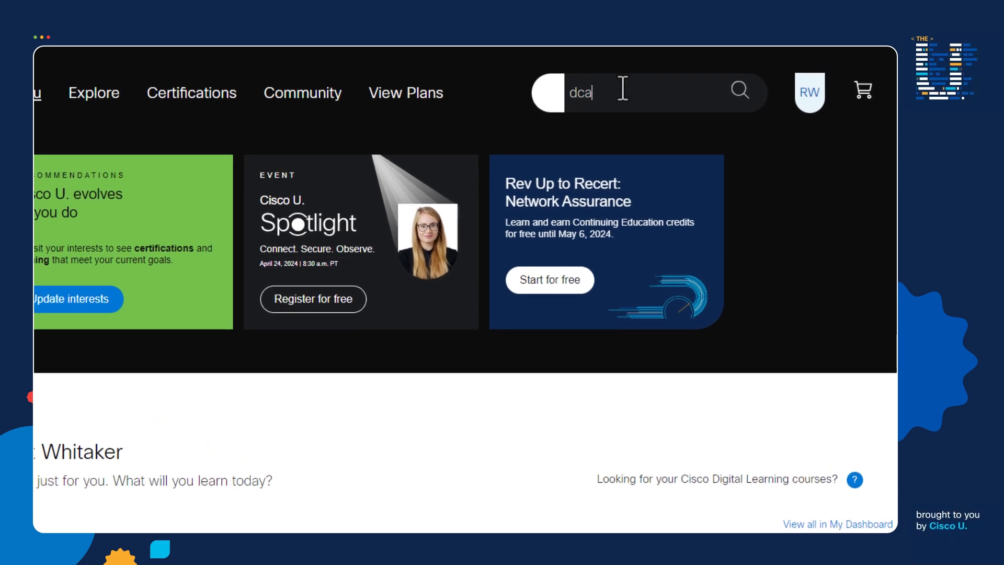